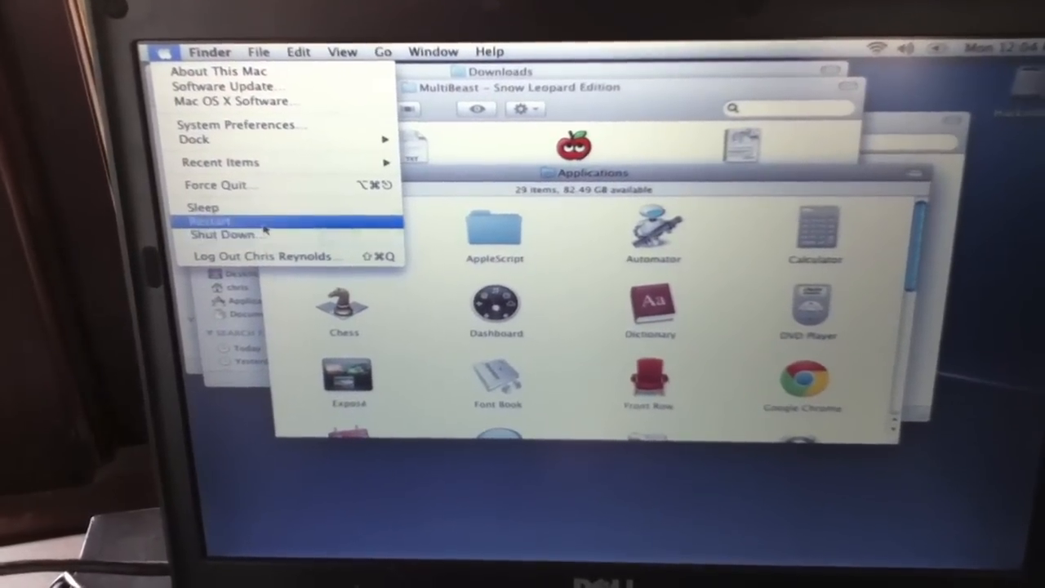
Request a restart, cancel it at the prompt, and briefly visit System Preferences
click(209, 221)
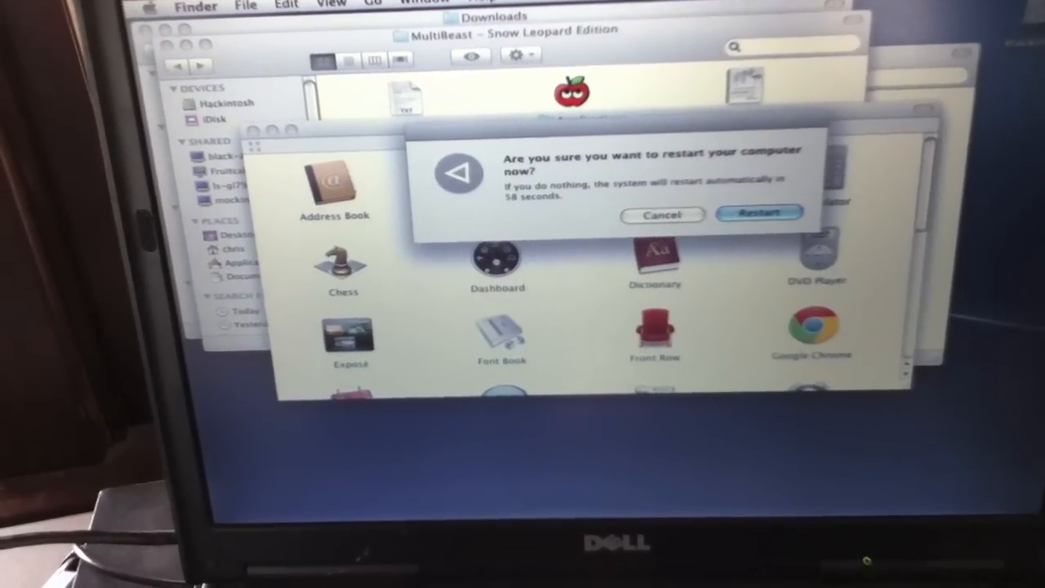
click(663, 216)
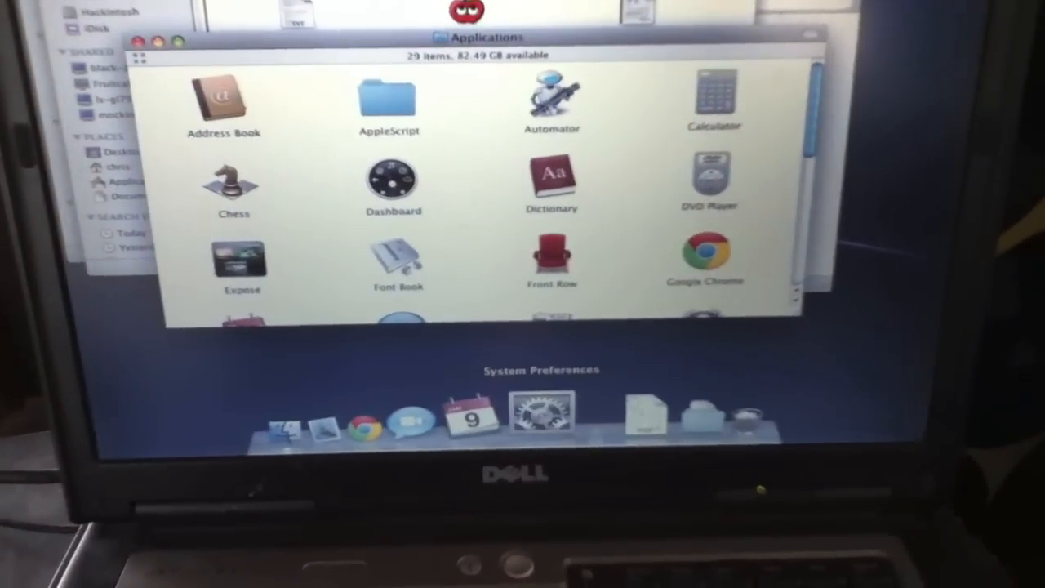
click(539, 409)
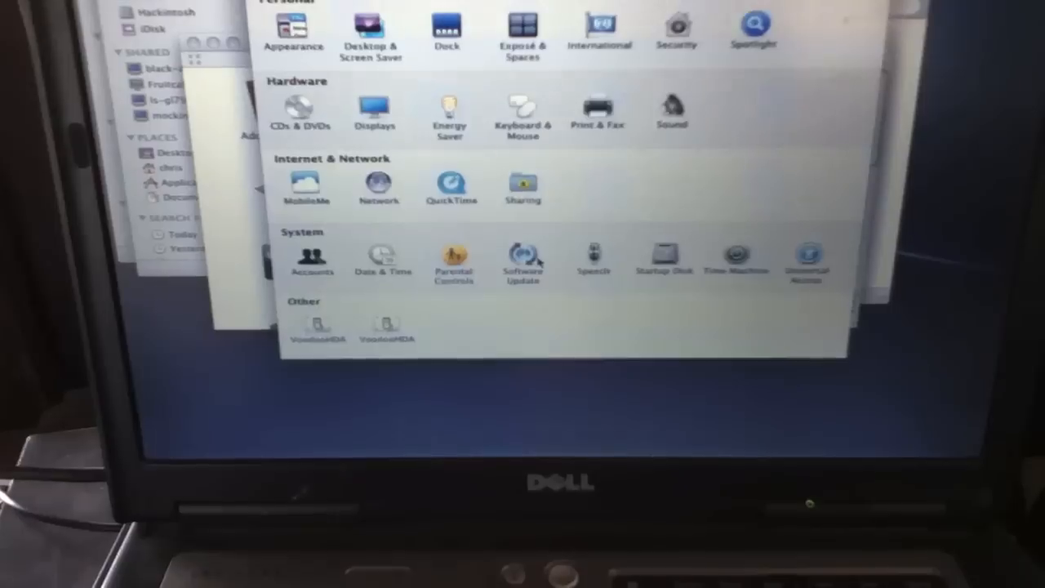
click(376, 111)
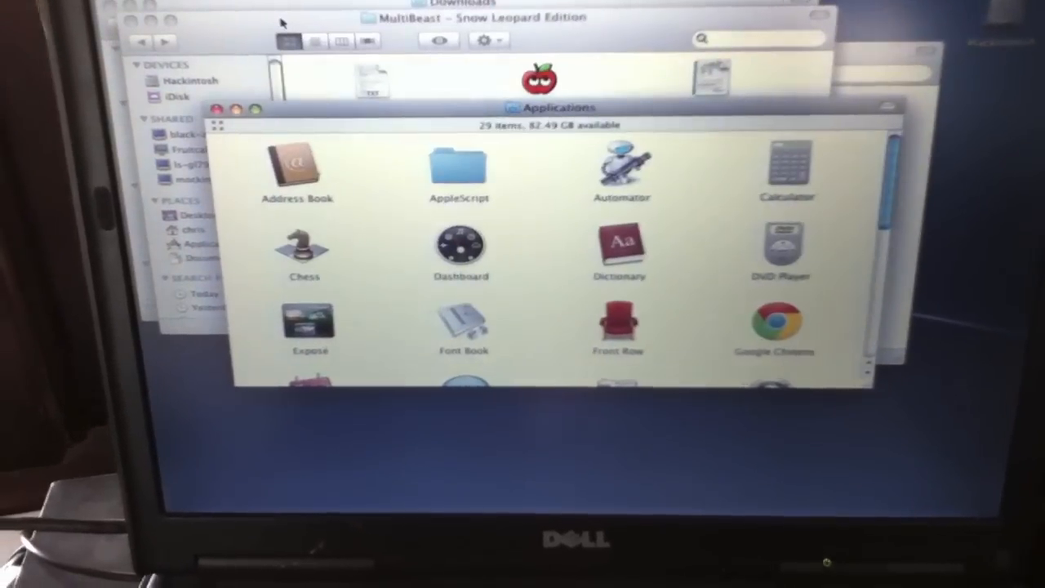
Choose Restart from the Apple menu so the confirmation dialog appears
click(78, 6)
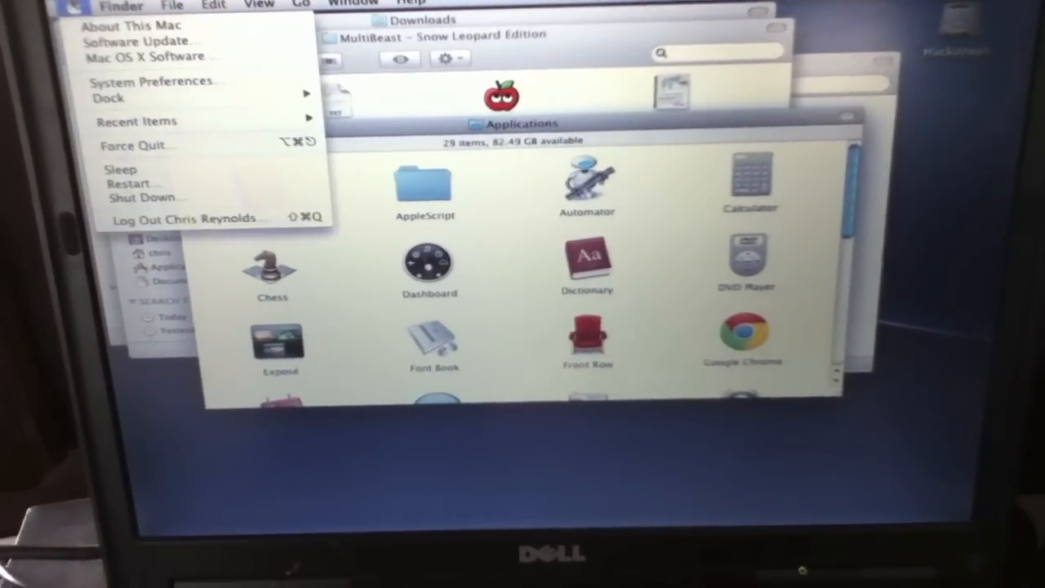
mouse_move(134, 178)
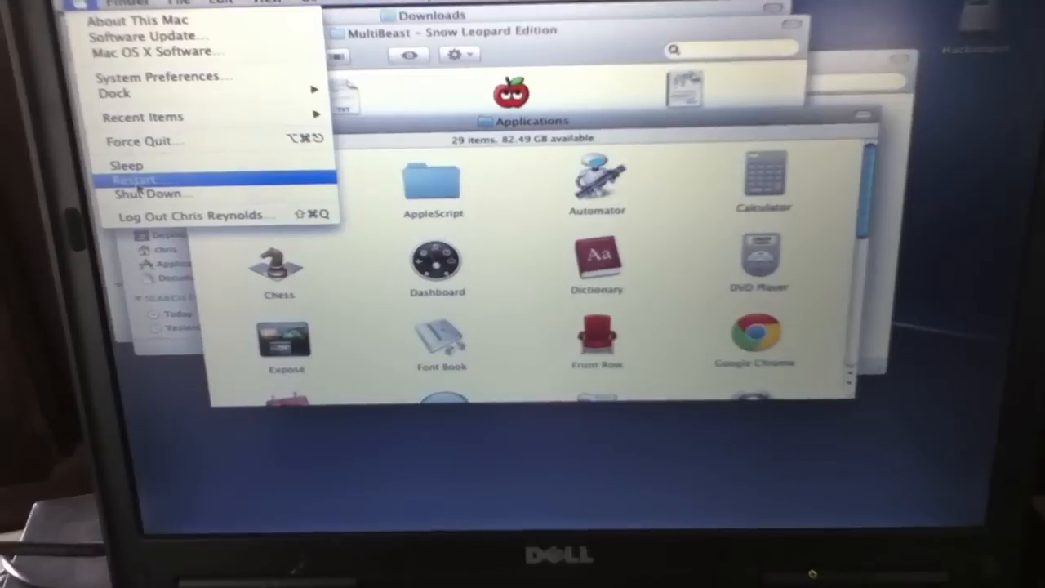
click(131, 178)
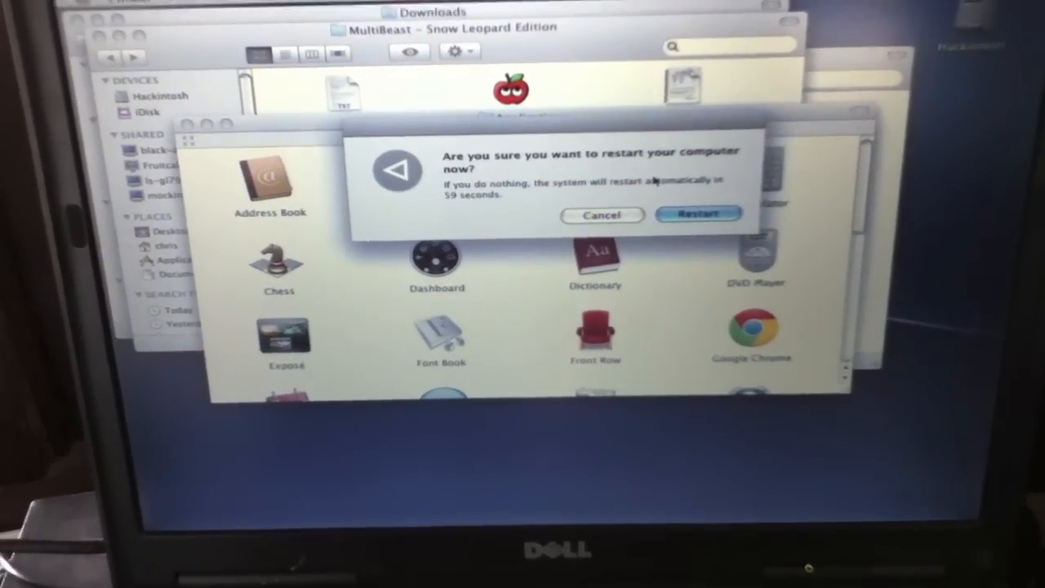